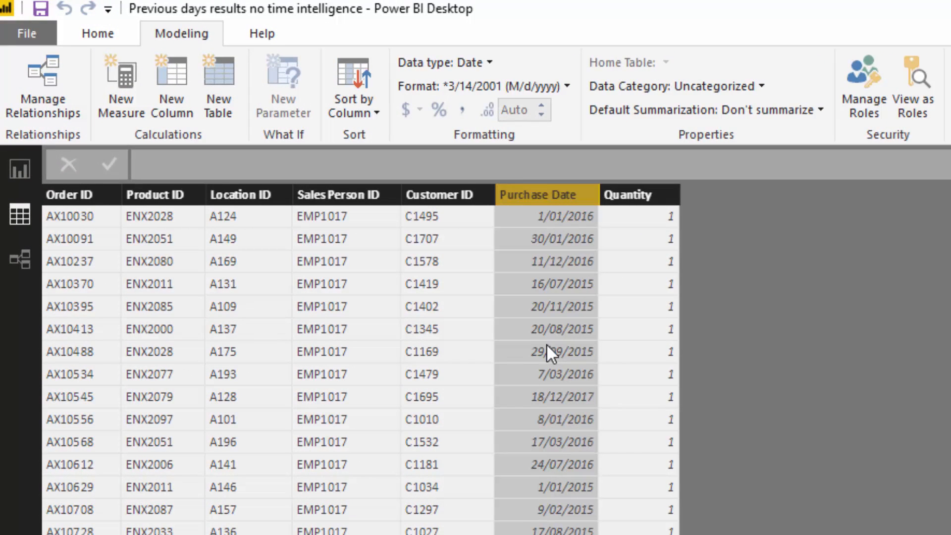
mouse_move(557, 211)
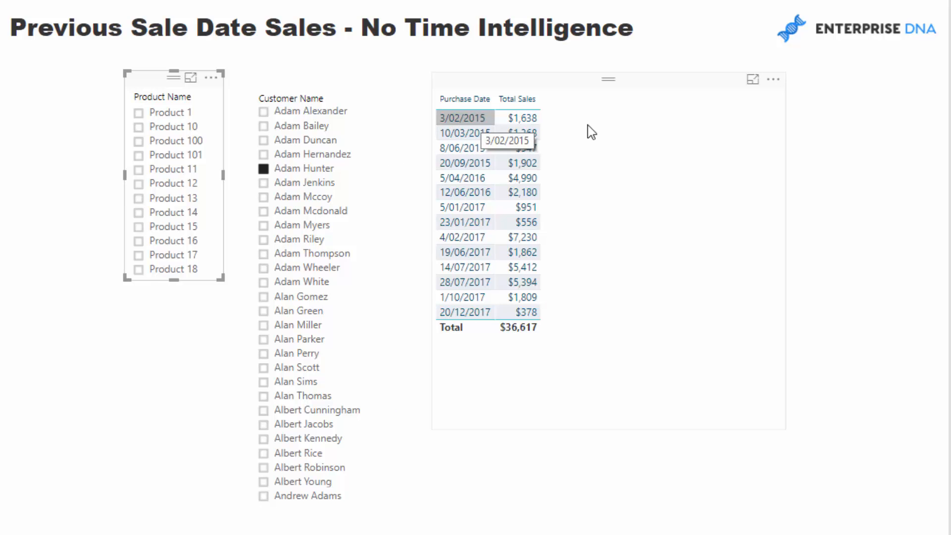
mouse_move(454, 138)
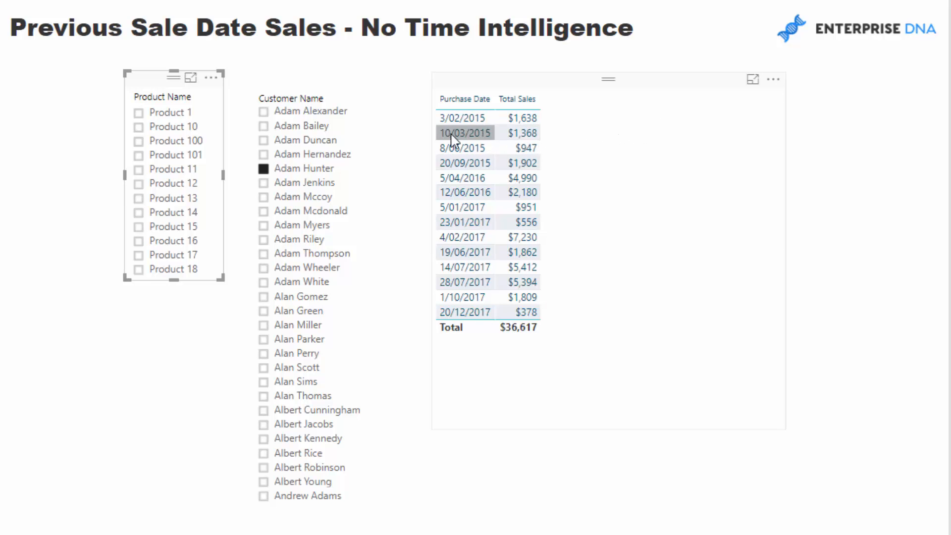
mouse_move(508, 130)
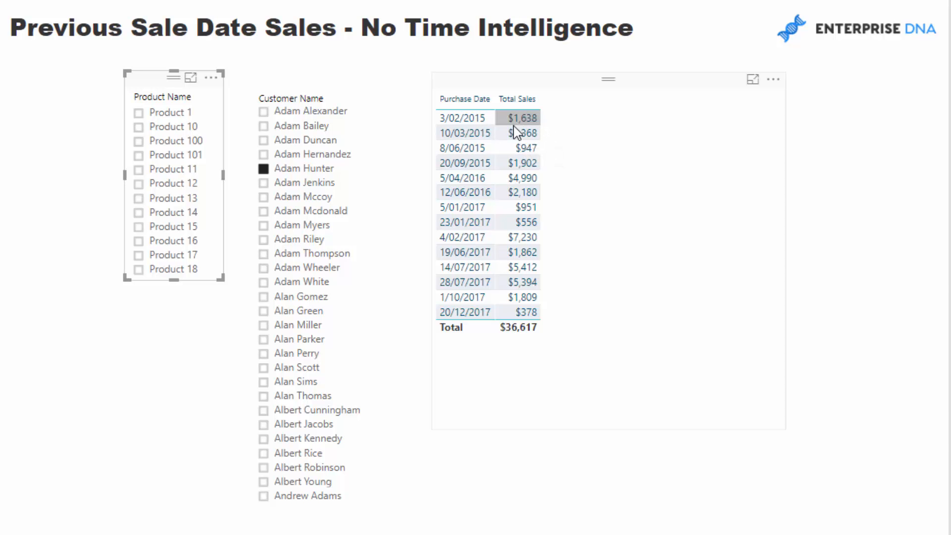
mouse_move(551, 139)
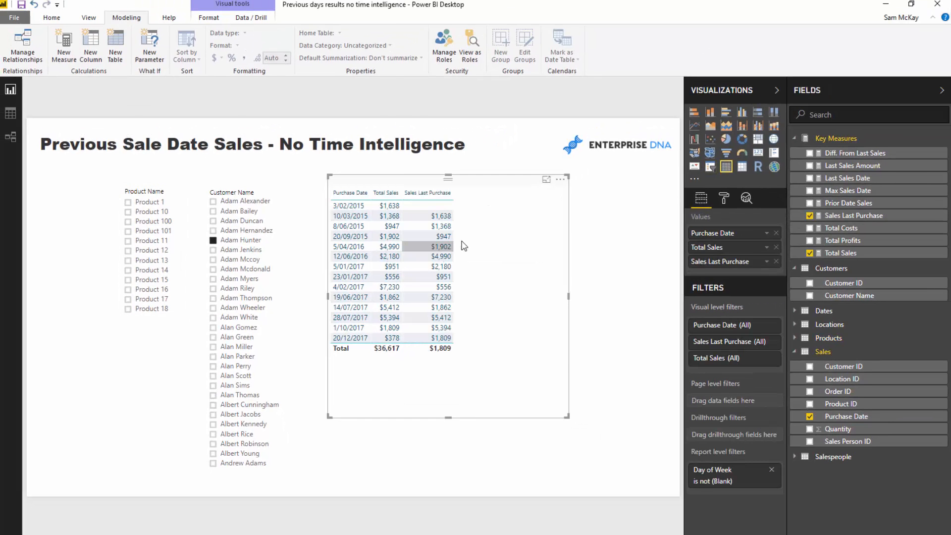
- Select the Sales Last Purchase measure to reveal its PriorDate-variable CALCULATE formula
click(853, 216)
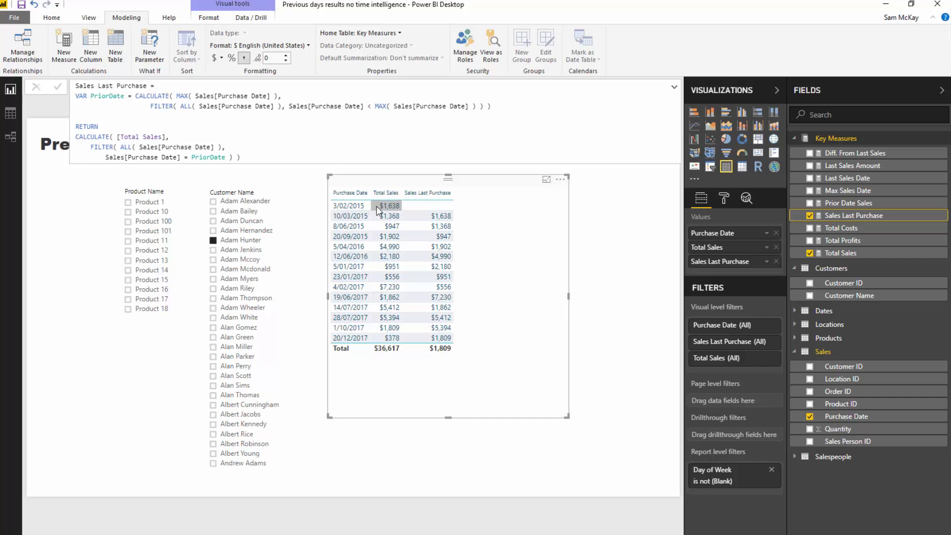
mouse_move(402, 221)
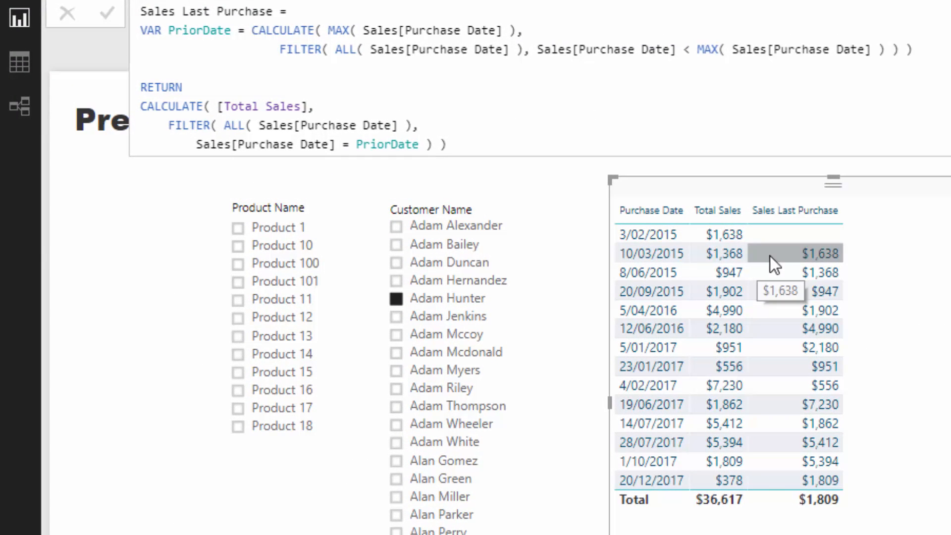
mouse_move(709, 263)
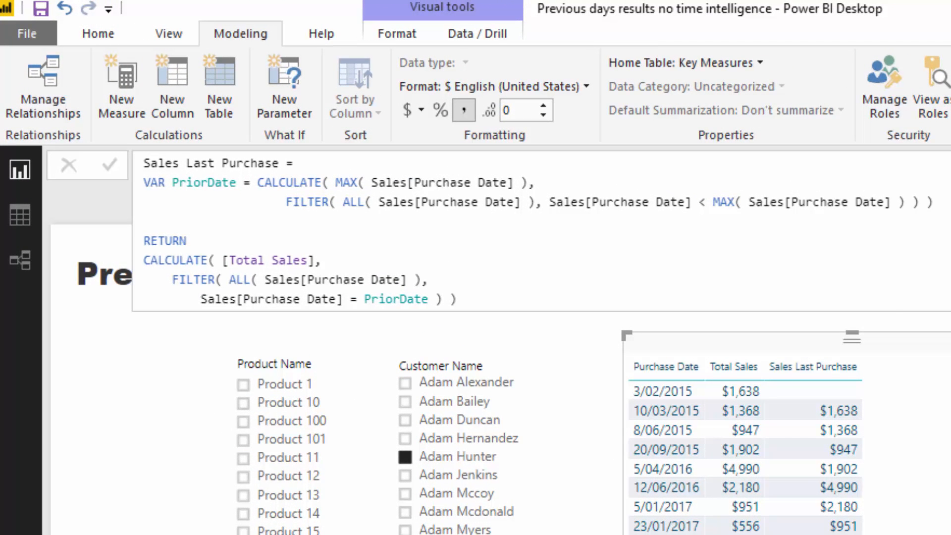
click(665, 392)
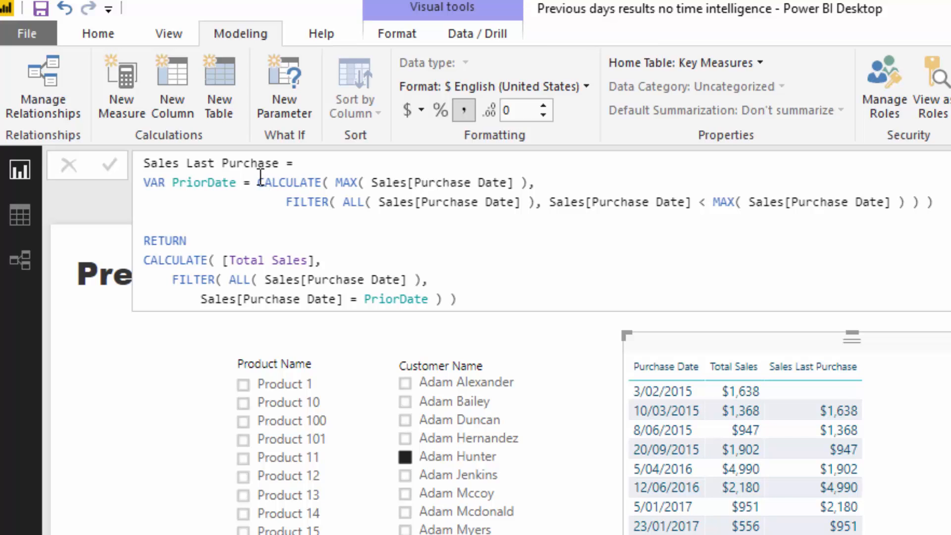
drag(258, 182, 934, 202)
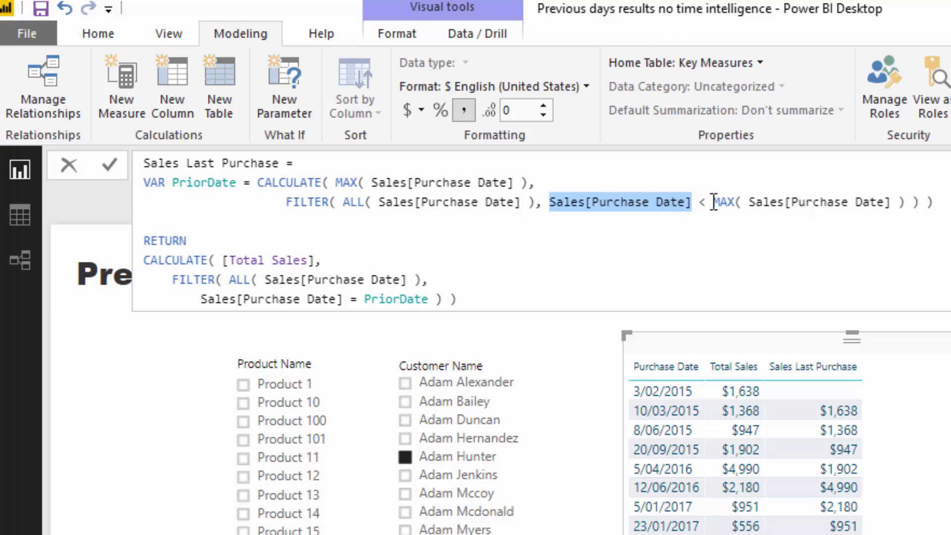
mouse_move(602, 184)
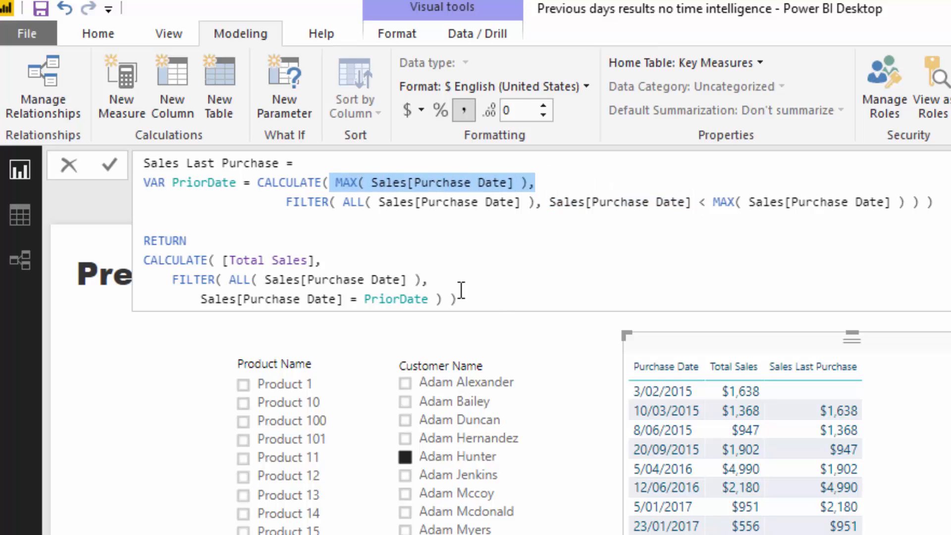
mouse_move(672, 444)
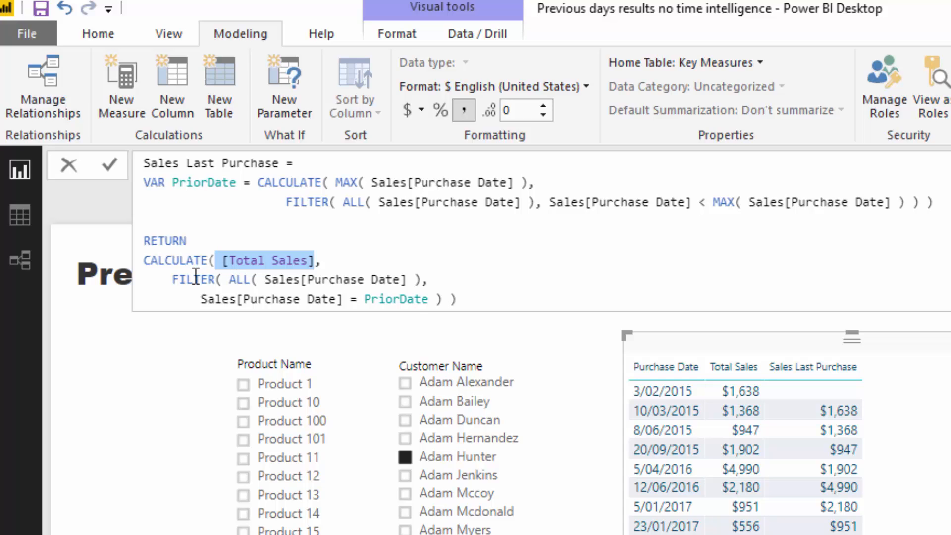
click(174, 279)
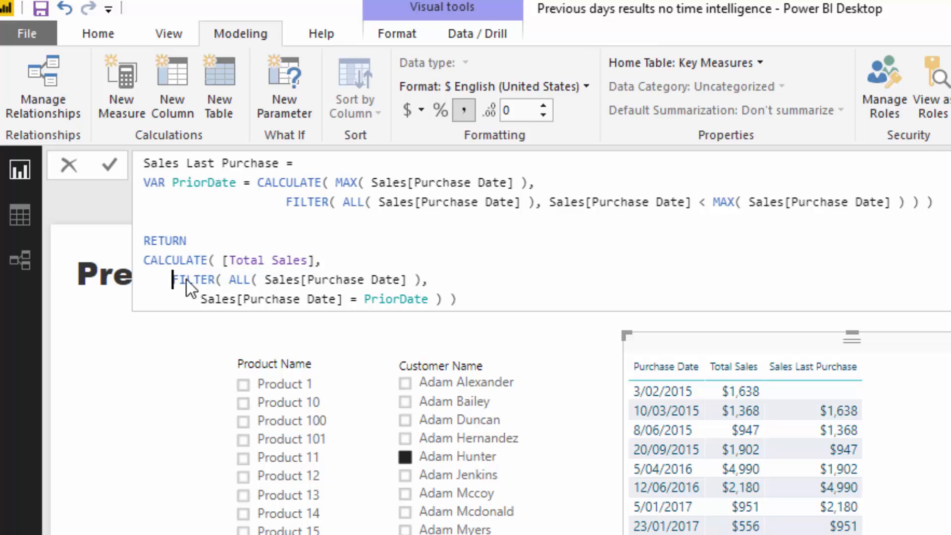
drag(171, 279, 428, 279)
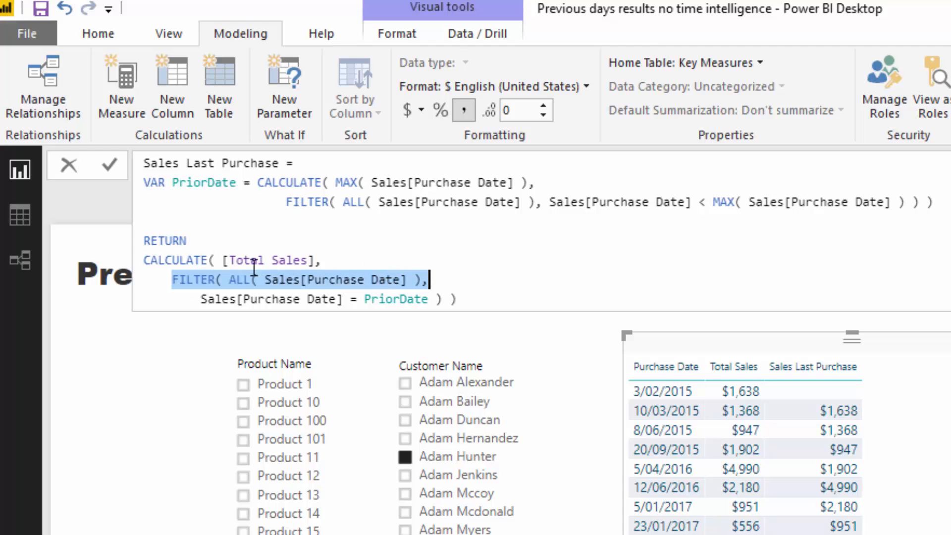
mouse_move(349, 300)
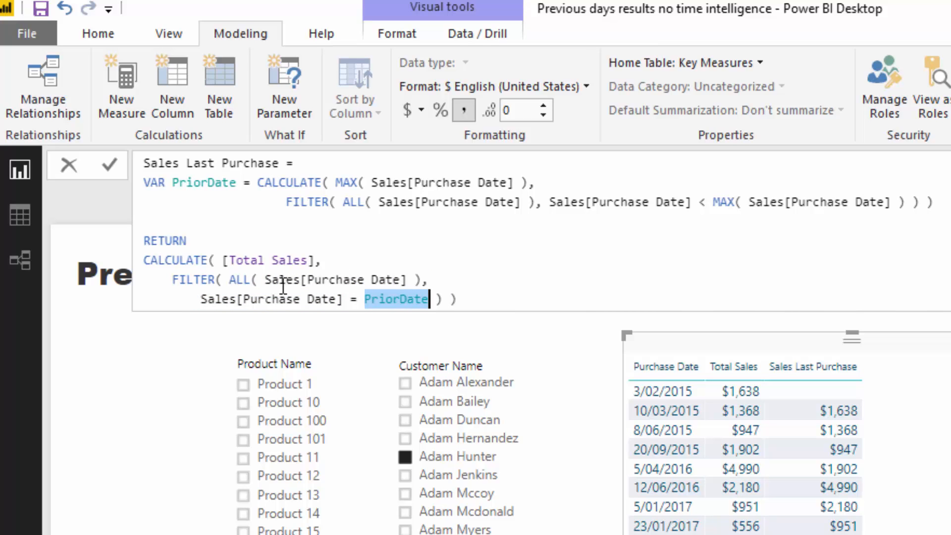
click(321, 259)
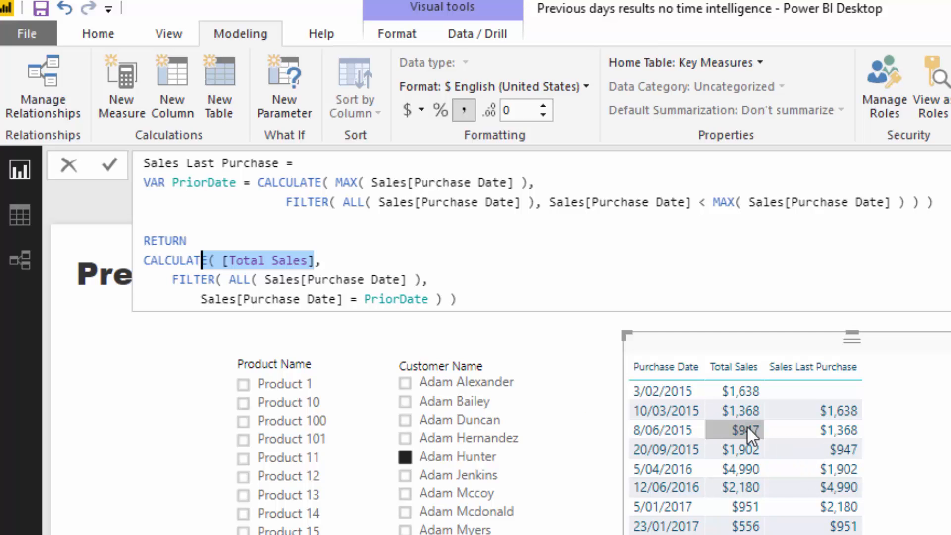
mouse_move(747, 434)
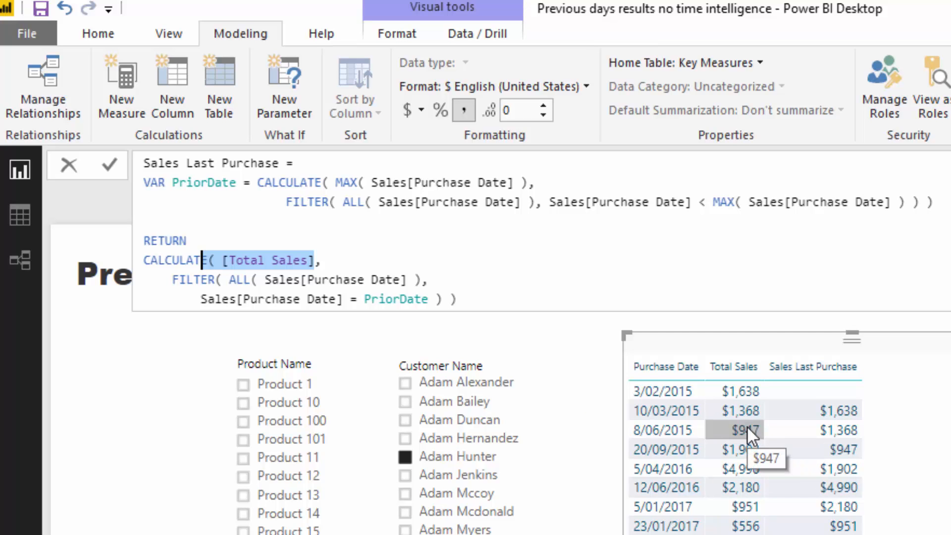
mouse_move(835, 471)
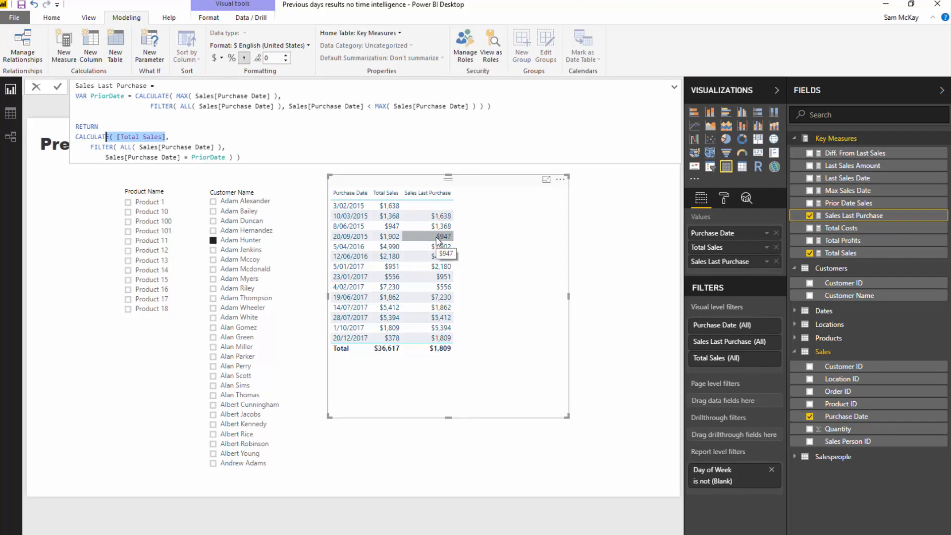
mouse_move(492, 241)
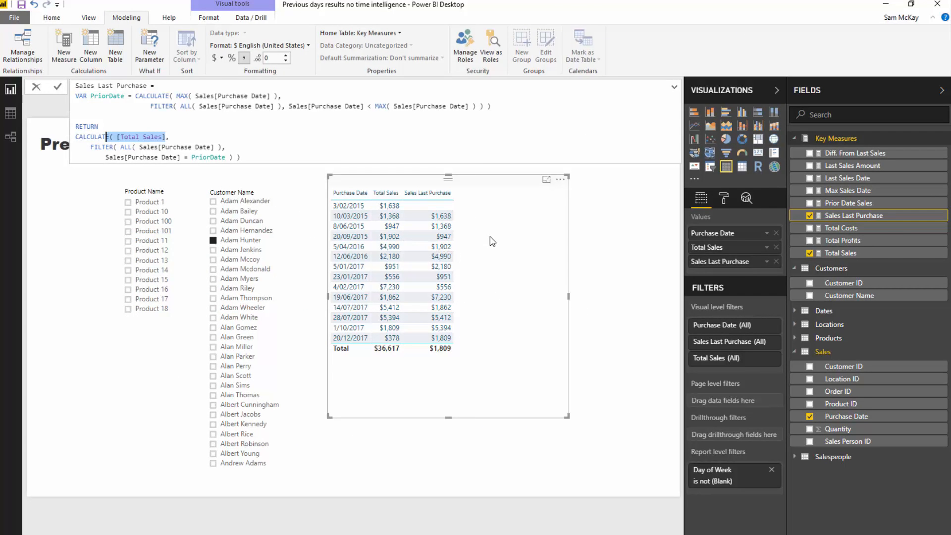
mouse_move(485, 226)
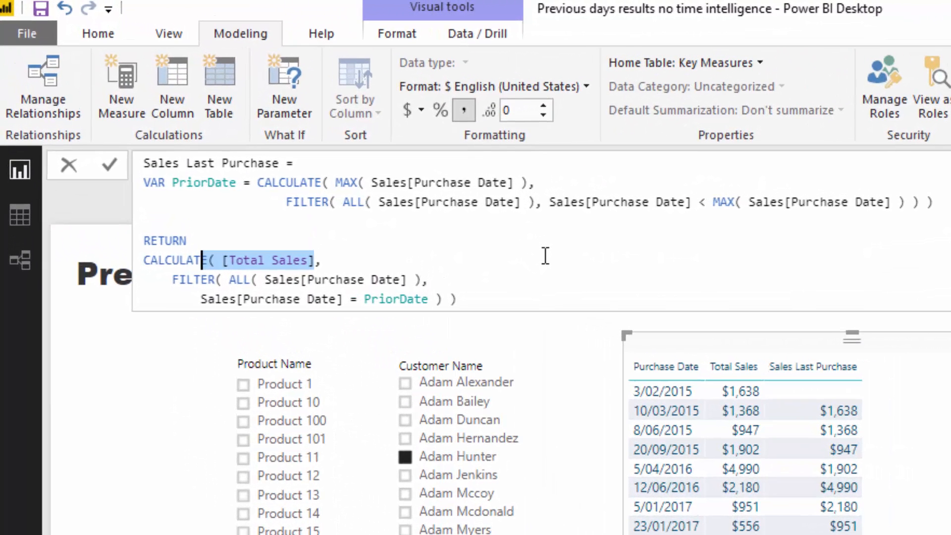
click(169, 182)
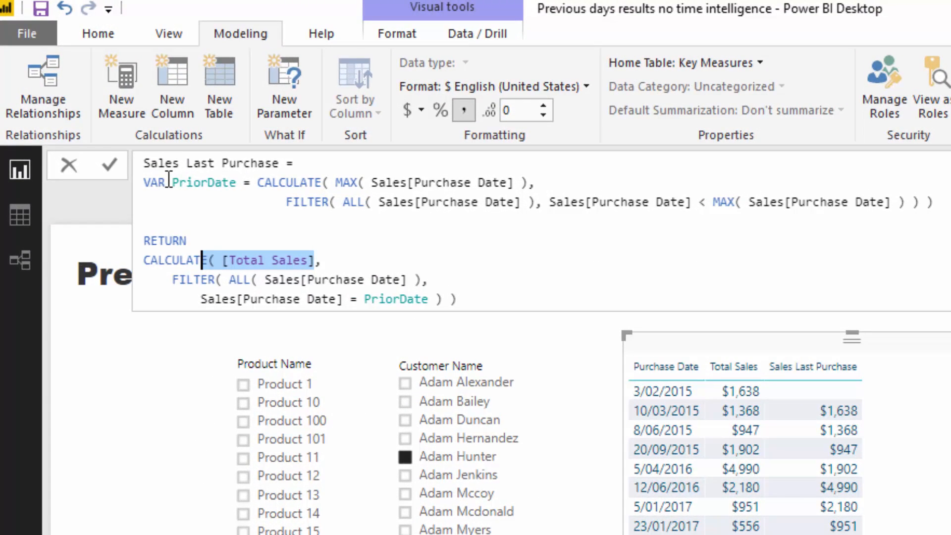
mouse_move(305, 176)
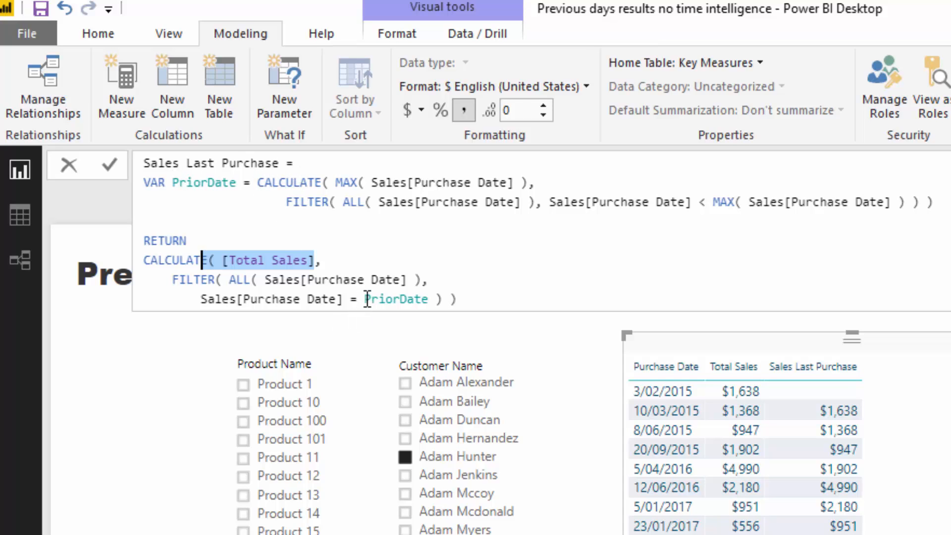
mouse_move(365, 299)
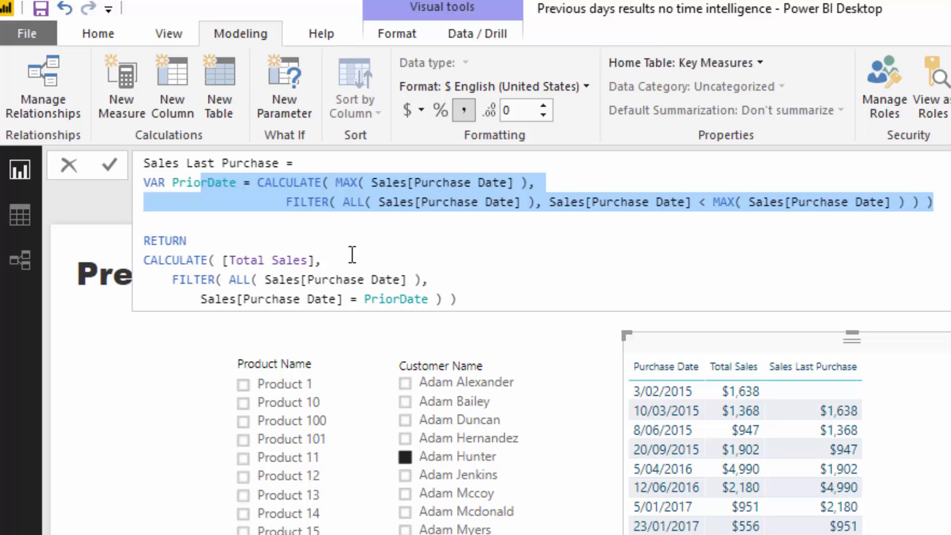
double_click(394, 299)
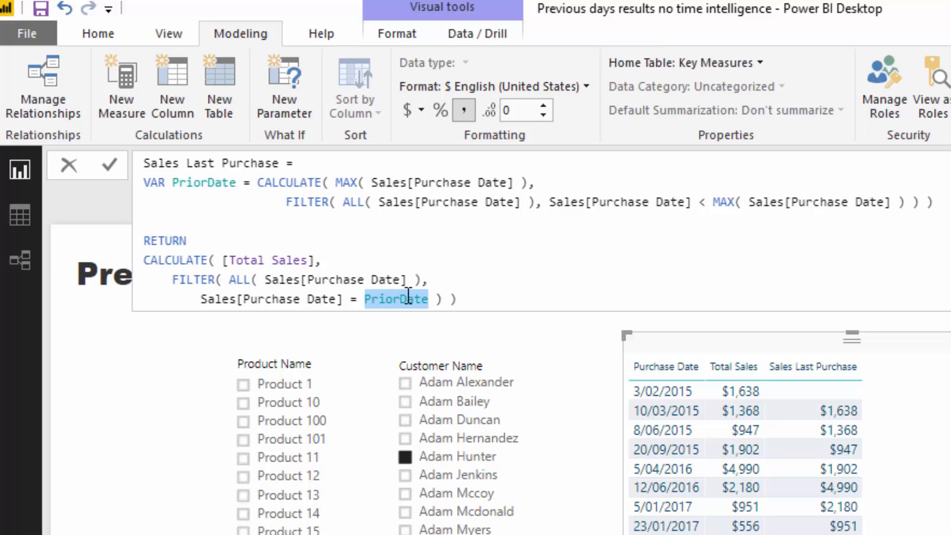
mouse_move(450, 295)
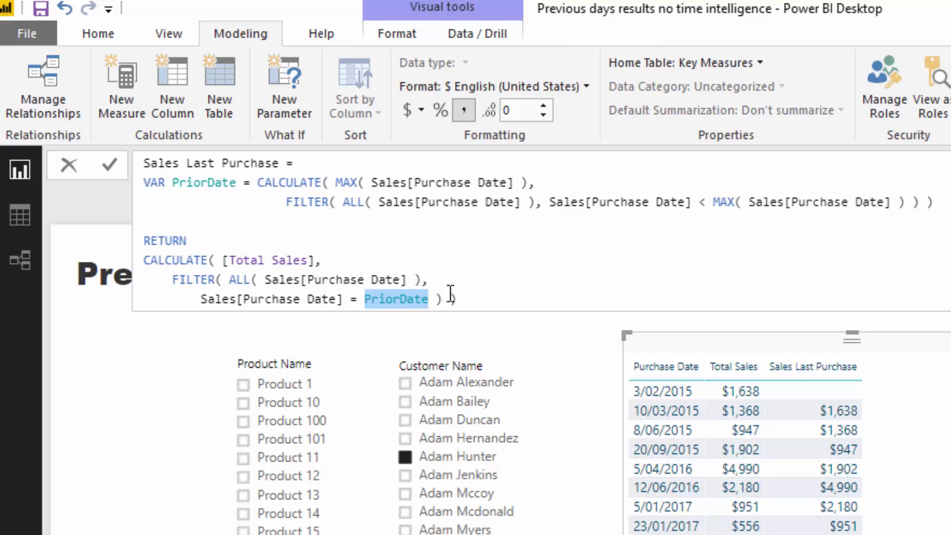